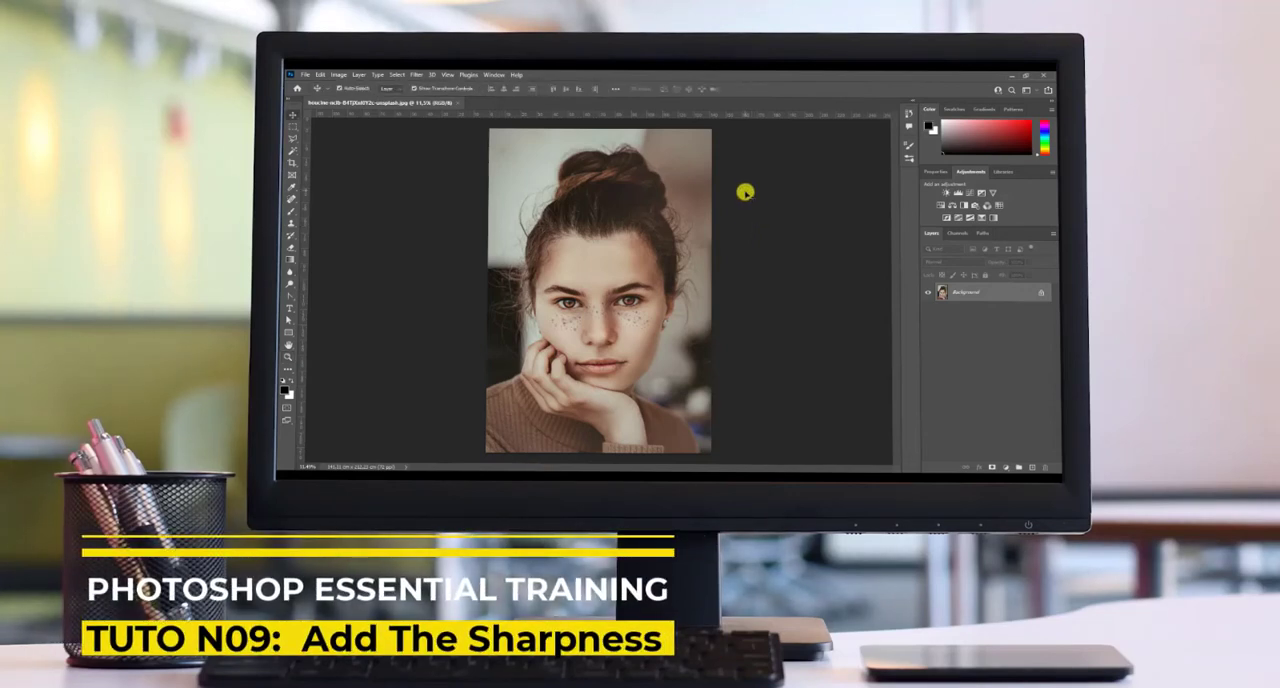
mouse_move(756, 208)
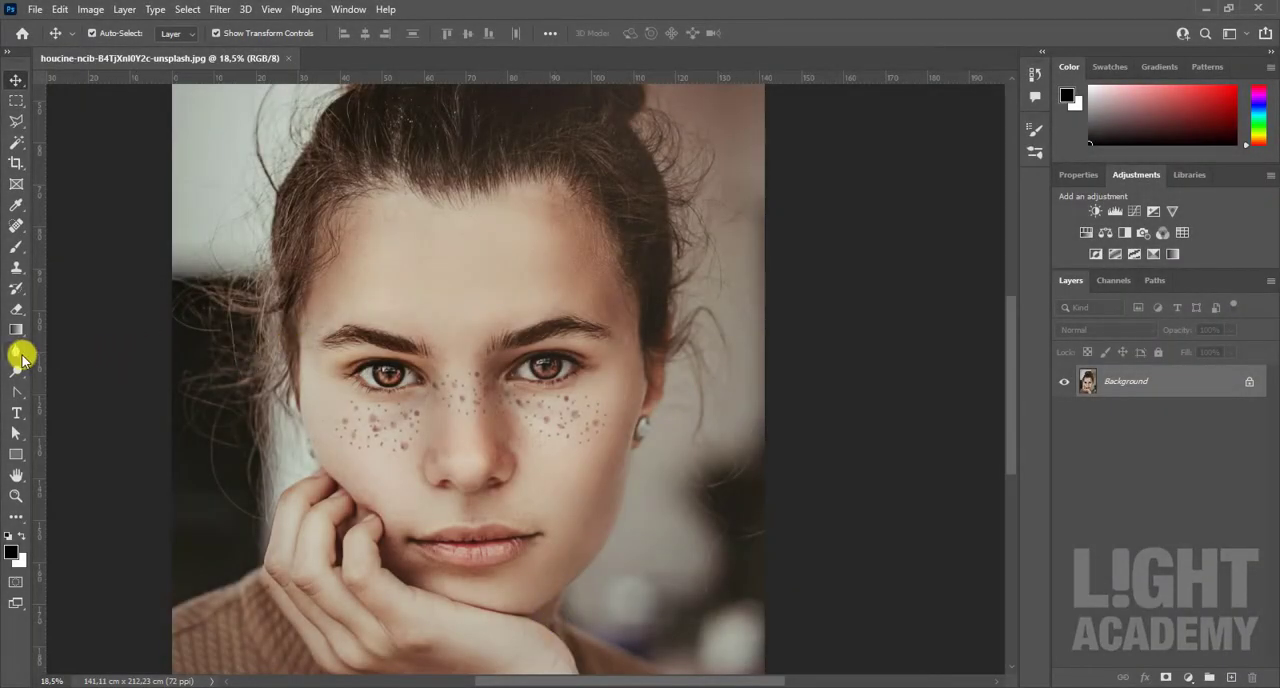
mouse_move(17, 357)
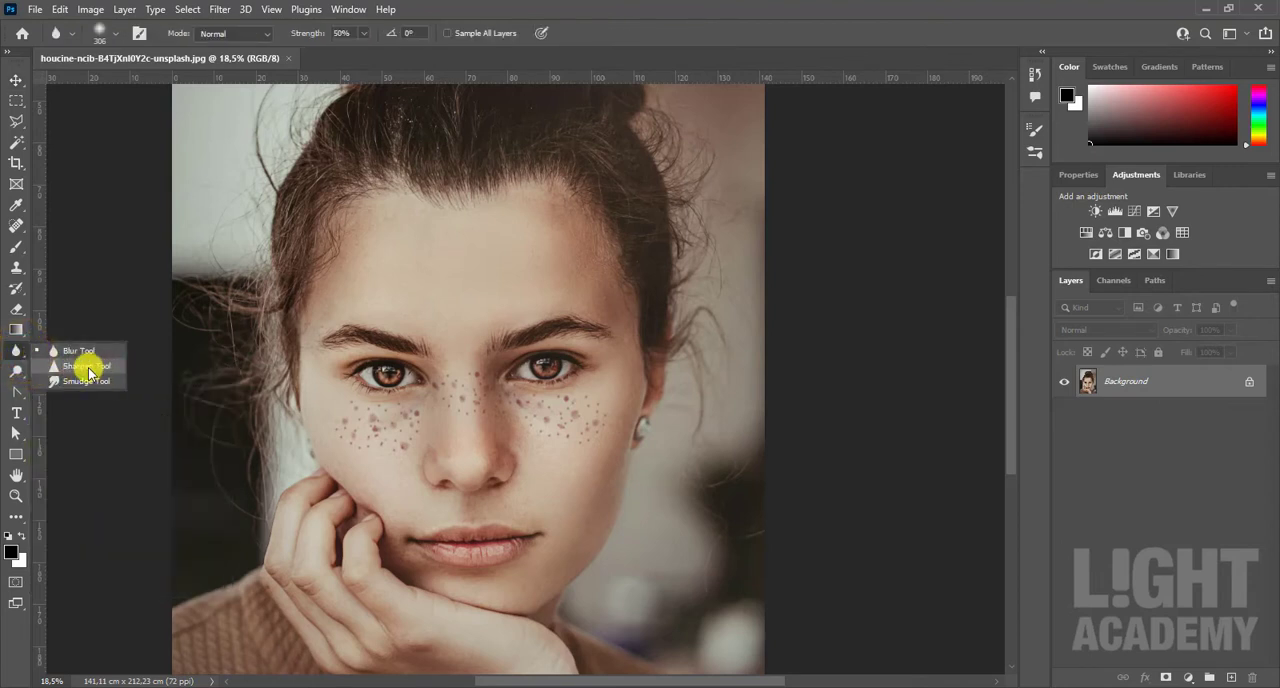
Switch to the Sharpen Tool and zoom in on the woman's eyes.
click(85, 366)
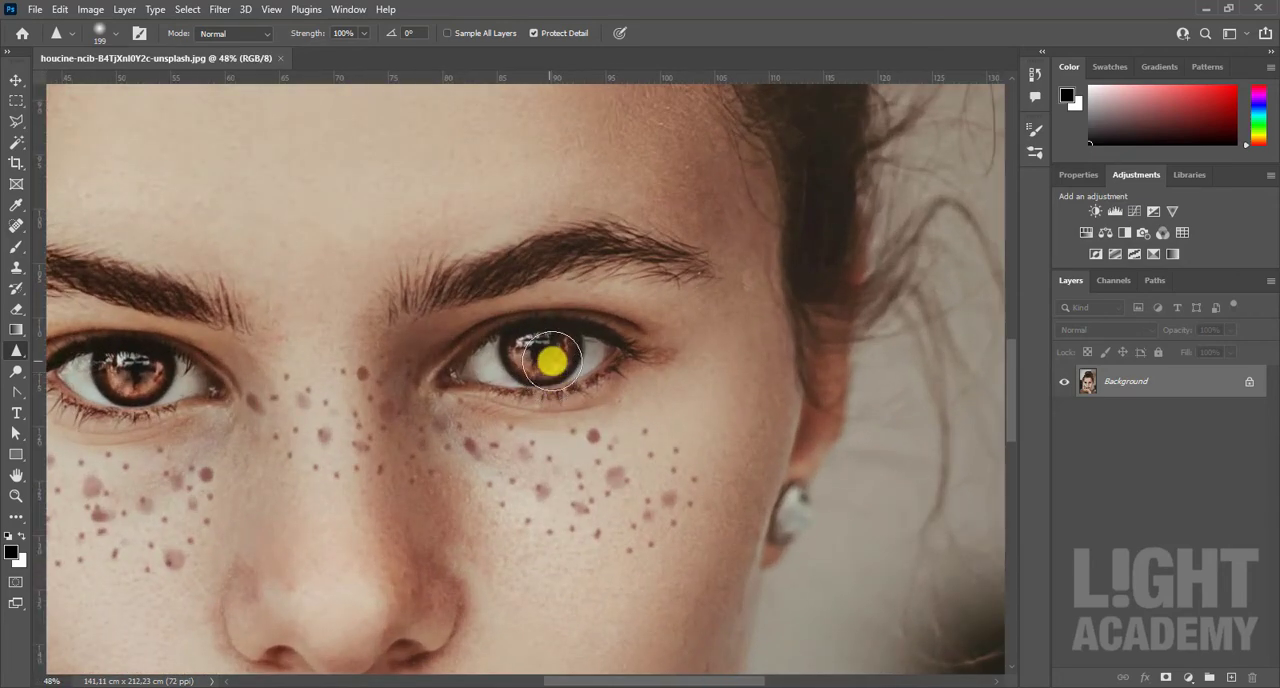
scroll(up, 3)
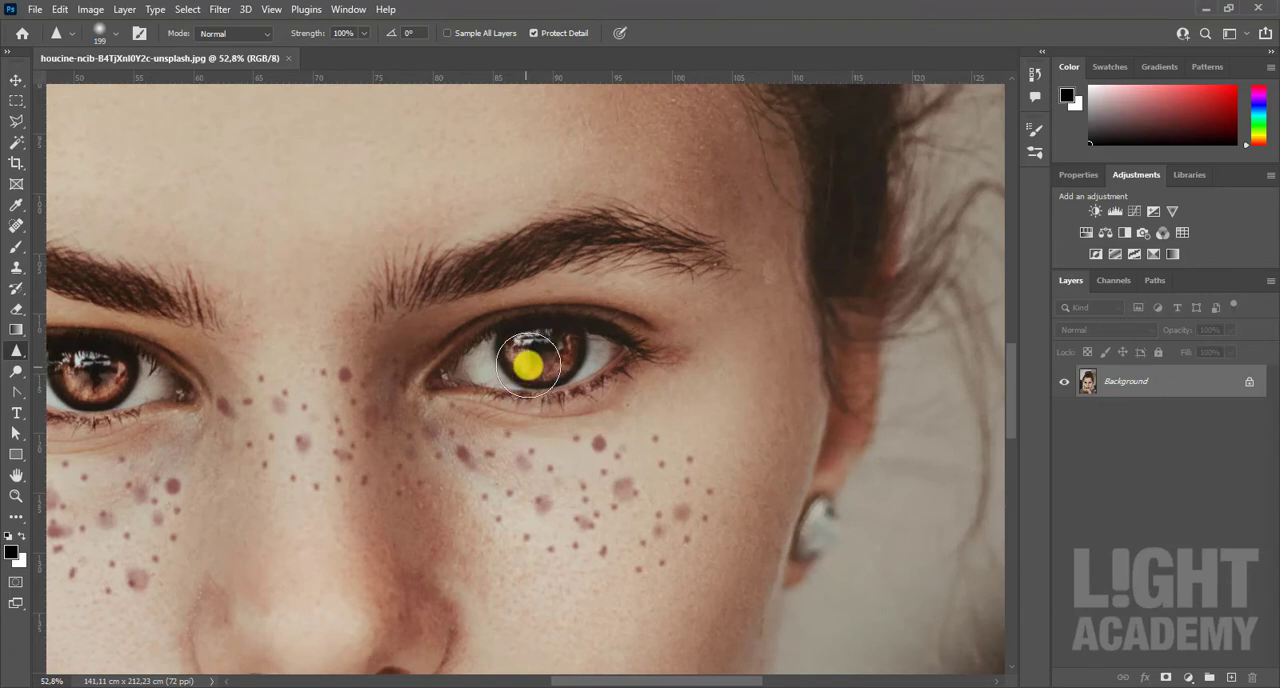